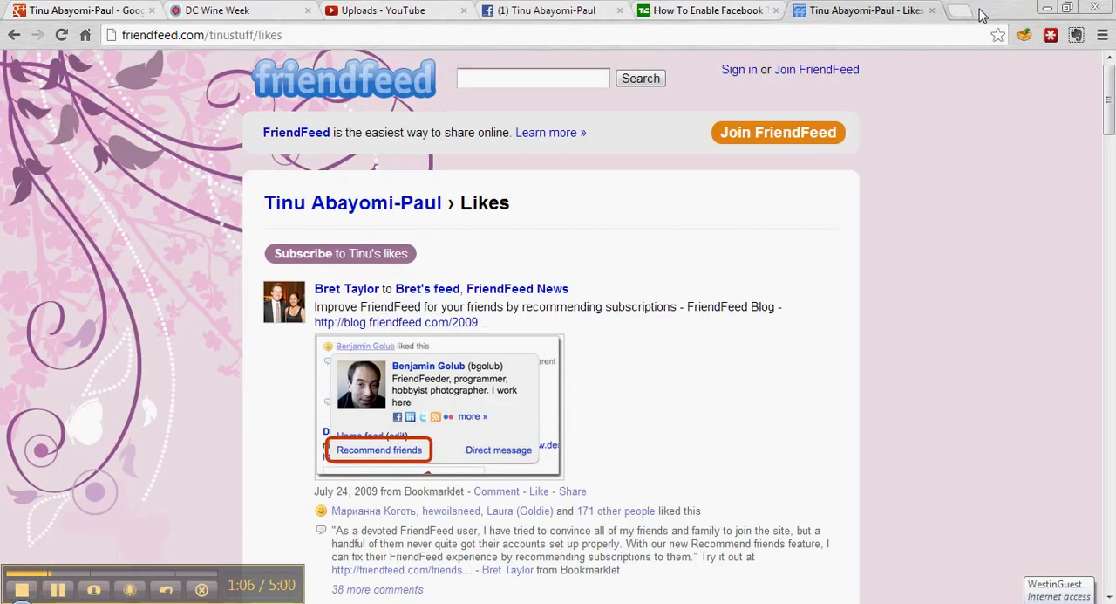
mouse_move(544, 231)
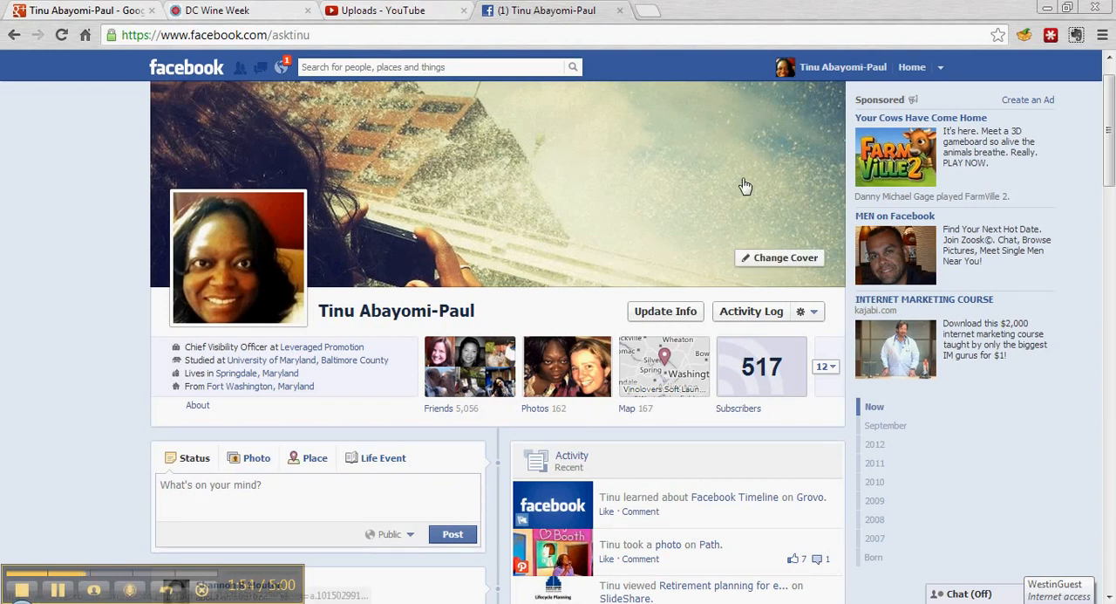
mouse_move(750, 310)
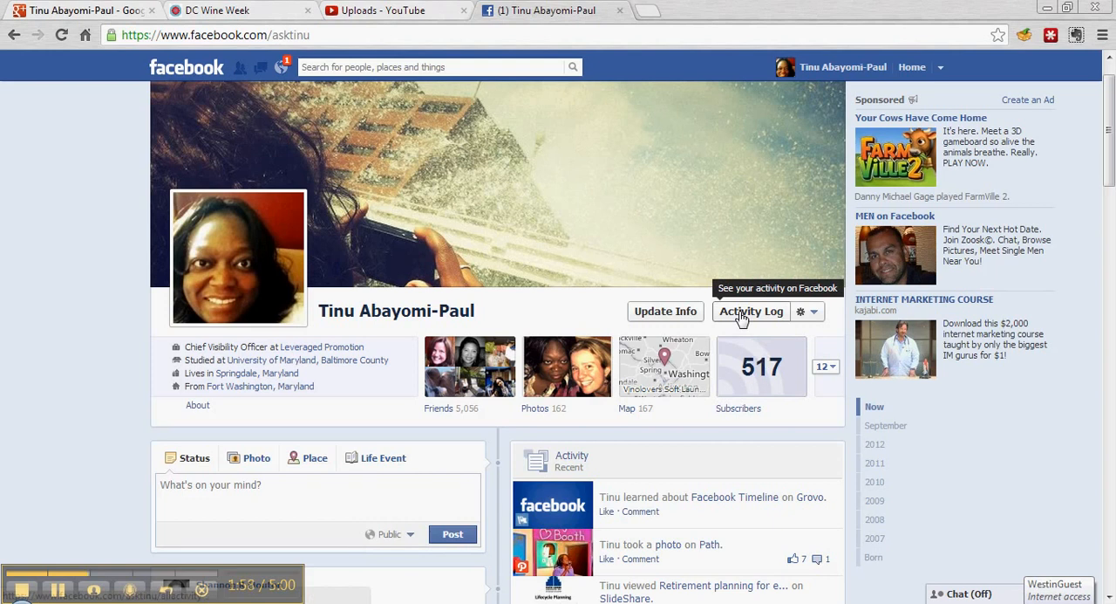
Go to the Activity Log from the profile cover to see the account's activity history
left_click(750, 310)
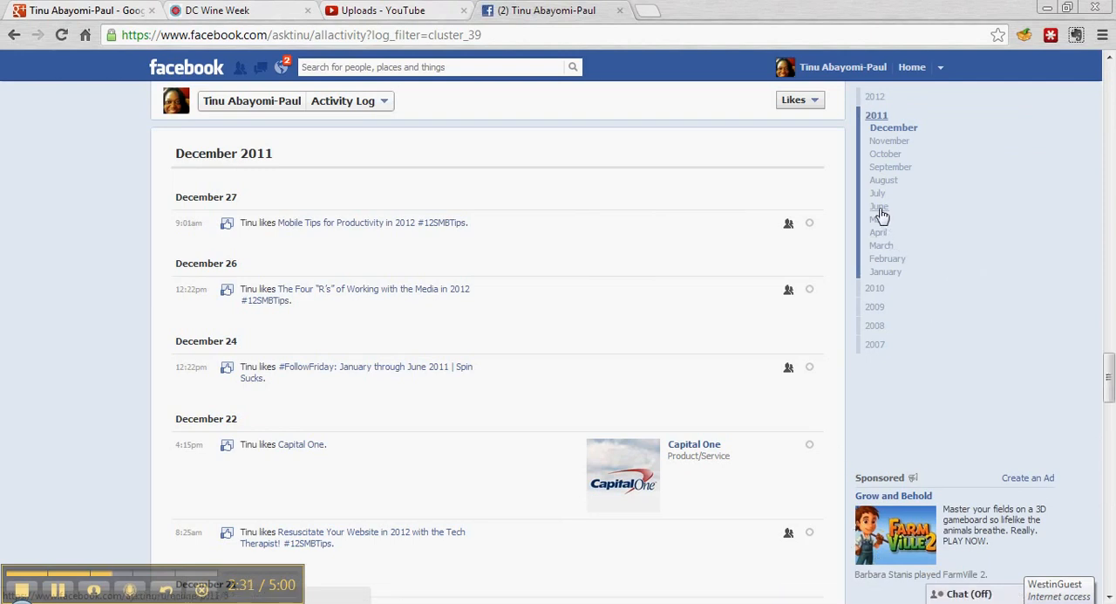
Jump the Likes log to June 2011, then to May 2011, in the timeline sidebar
left_click(880, 206)
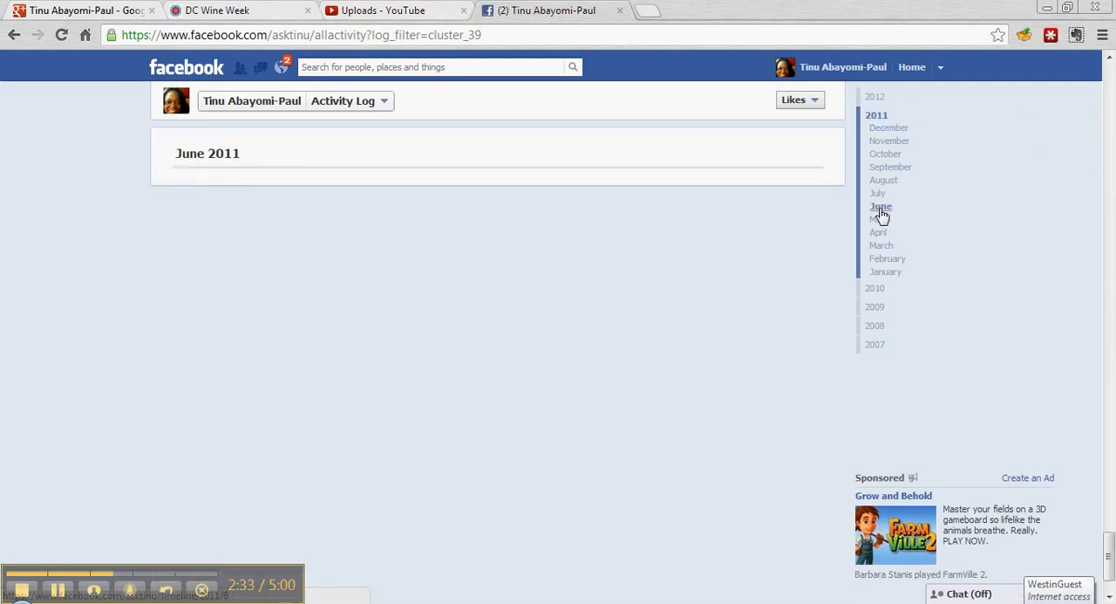
left_click(880, 206)
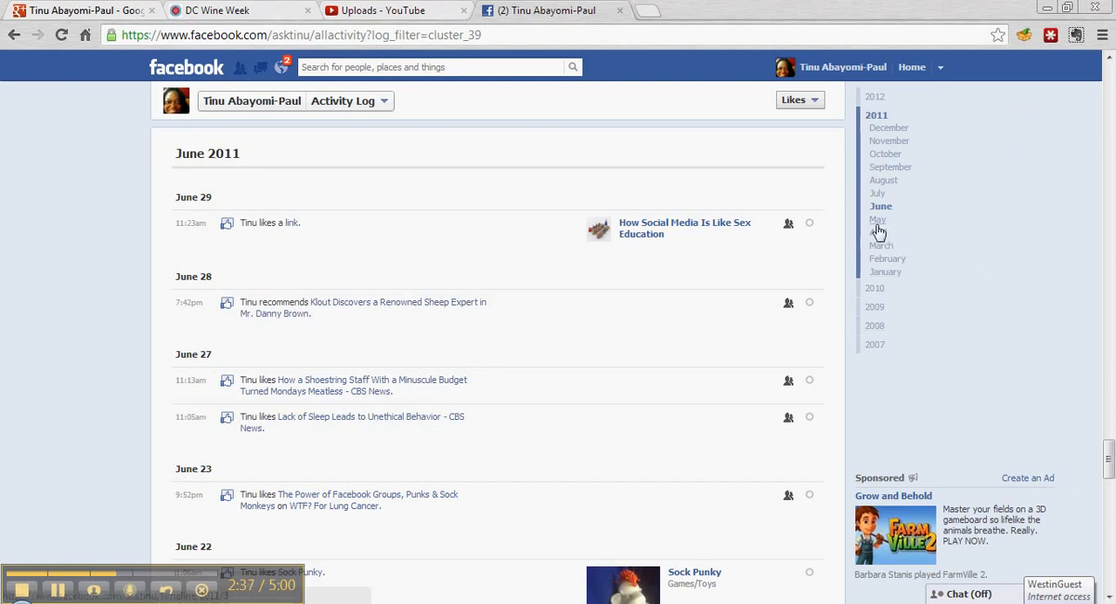
left_click(879, 219)
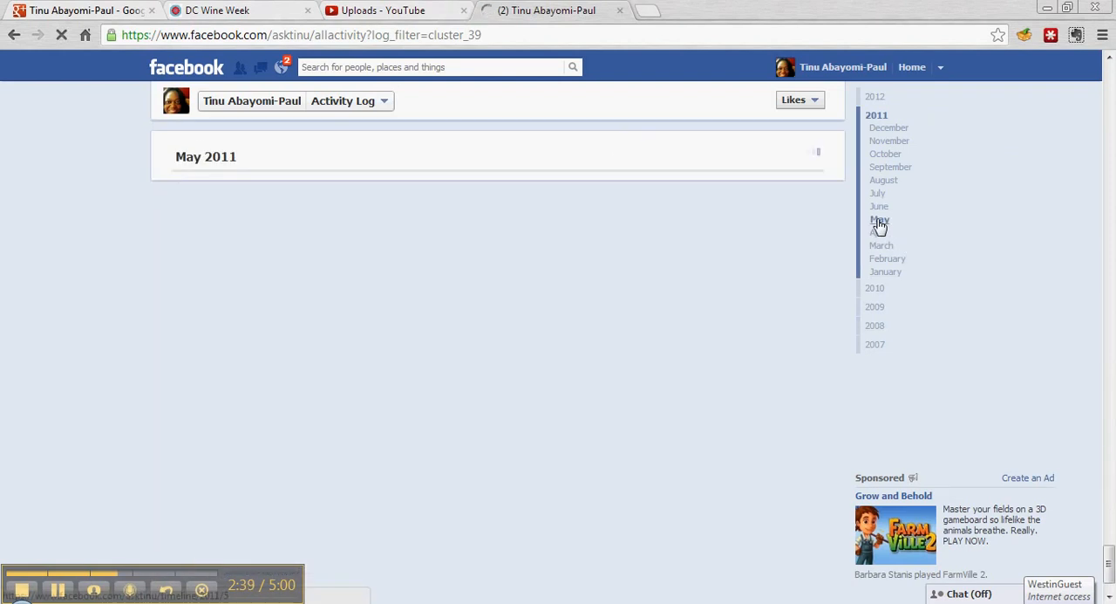
left_click(879, 220)
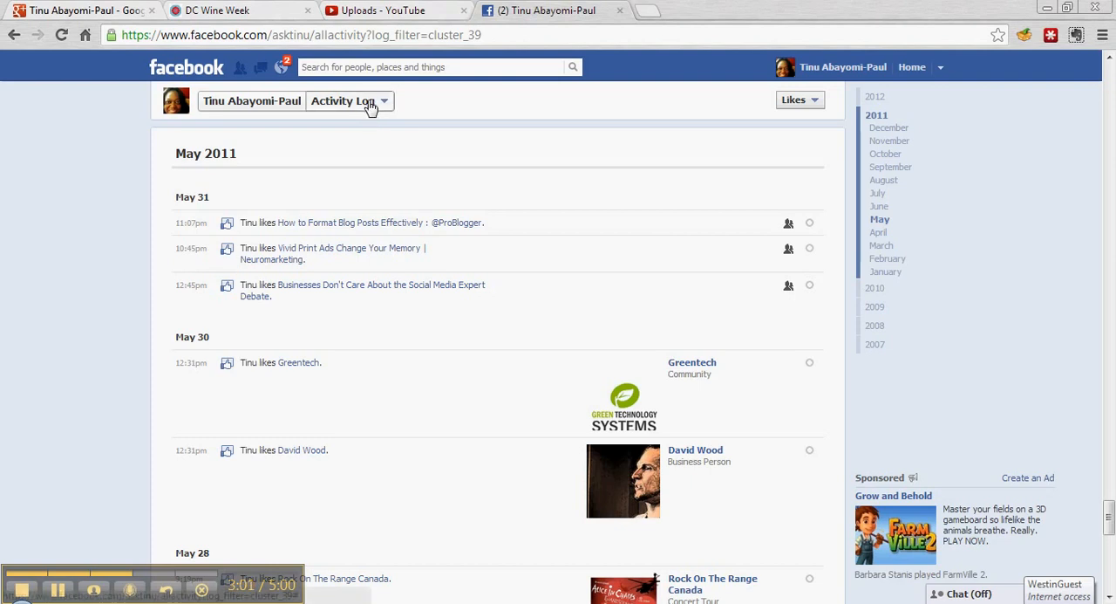
Switch to the profile's Likes page and show the pages liked in 2009
left_click(342, 99)
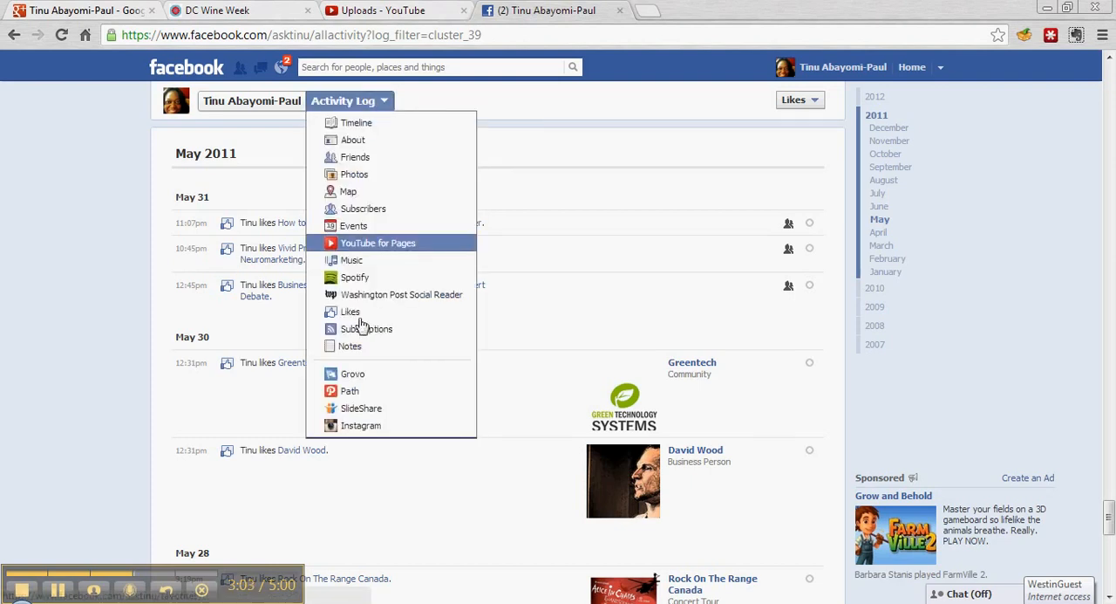
left_click(349, 311)
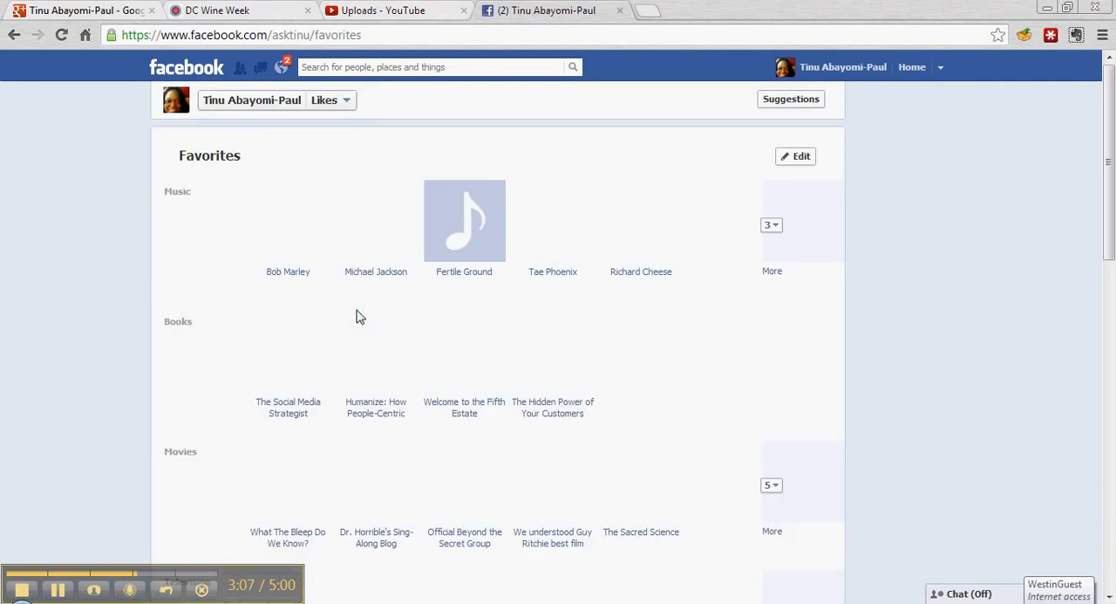
scroll("down", 3)
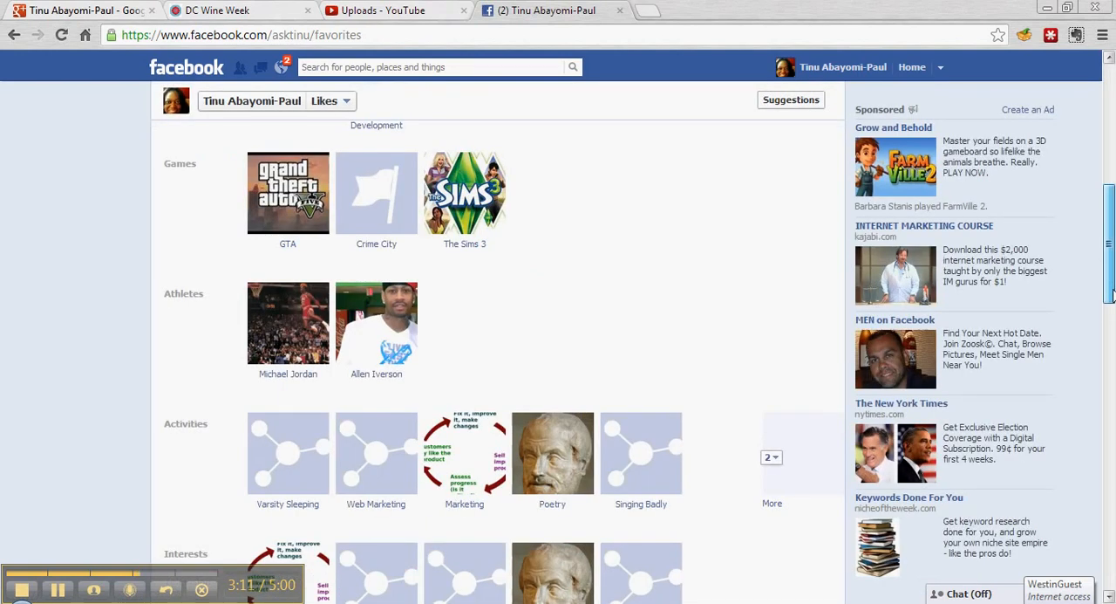
scroll("down", 3)
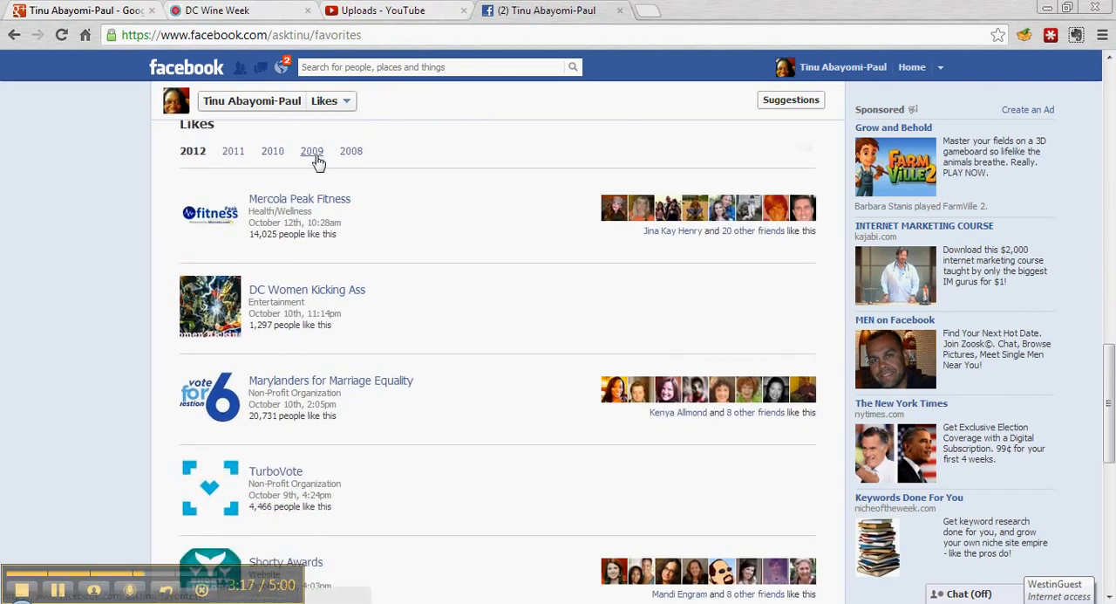
left_click(310, 150)
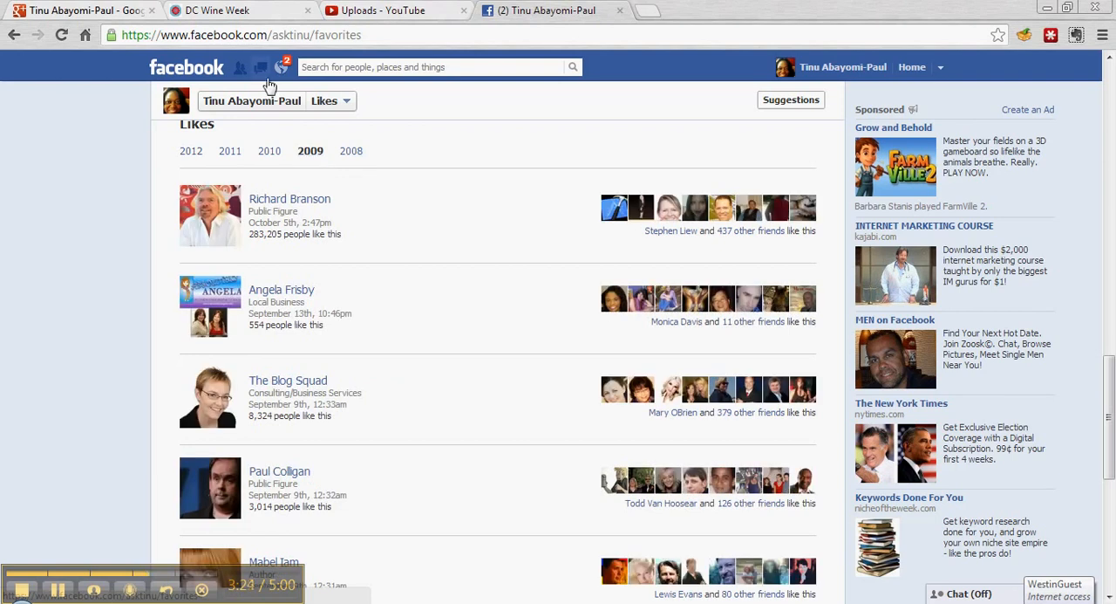
mouse_move(614, 145)
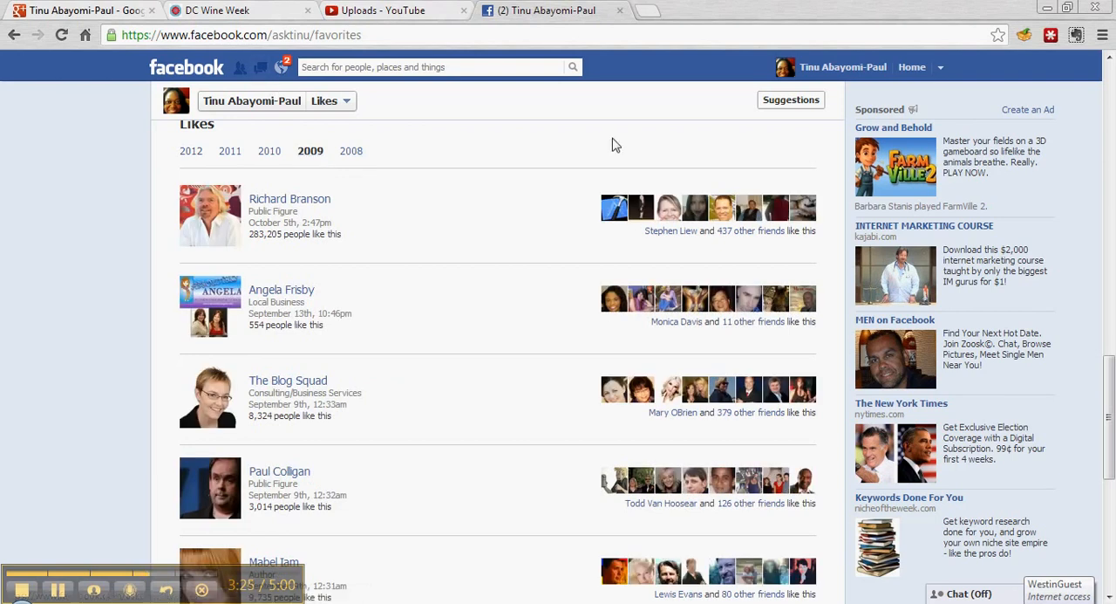
mouse_move(799, 67)
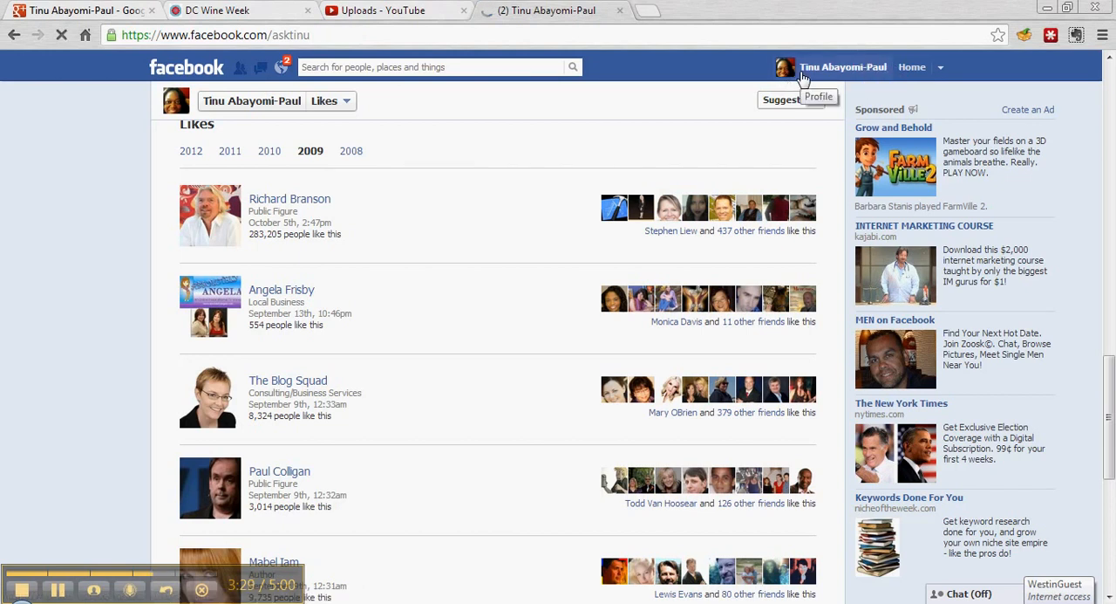
Return to the Timeline, reopen the Activity Log and filter it to Likes for October 2012
left_click(843, 67)
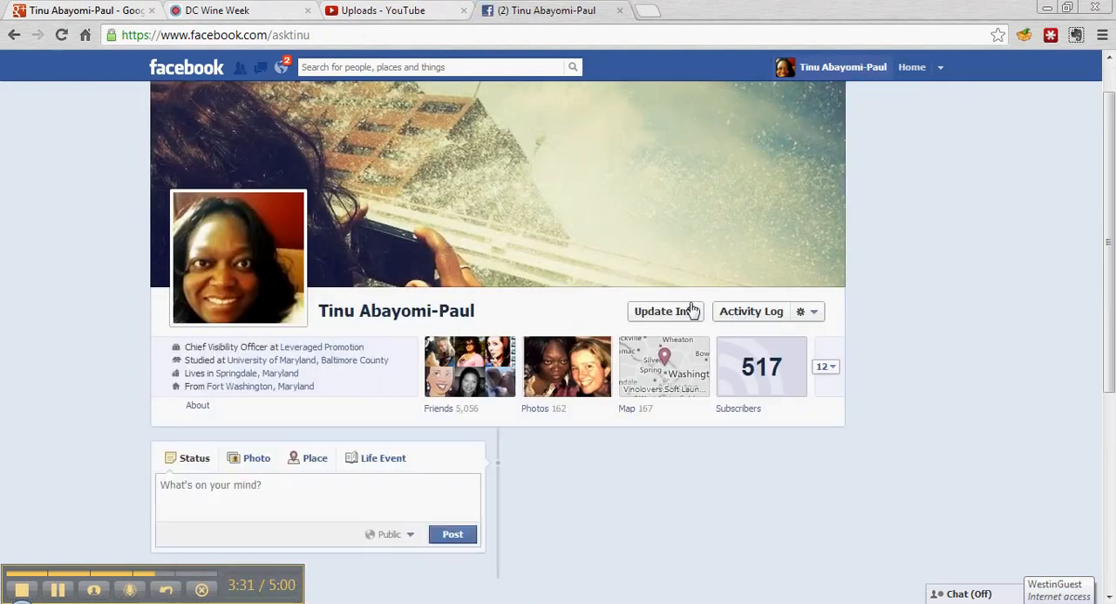
left_click(750, 310)
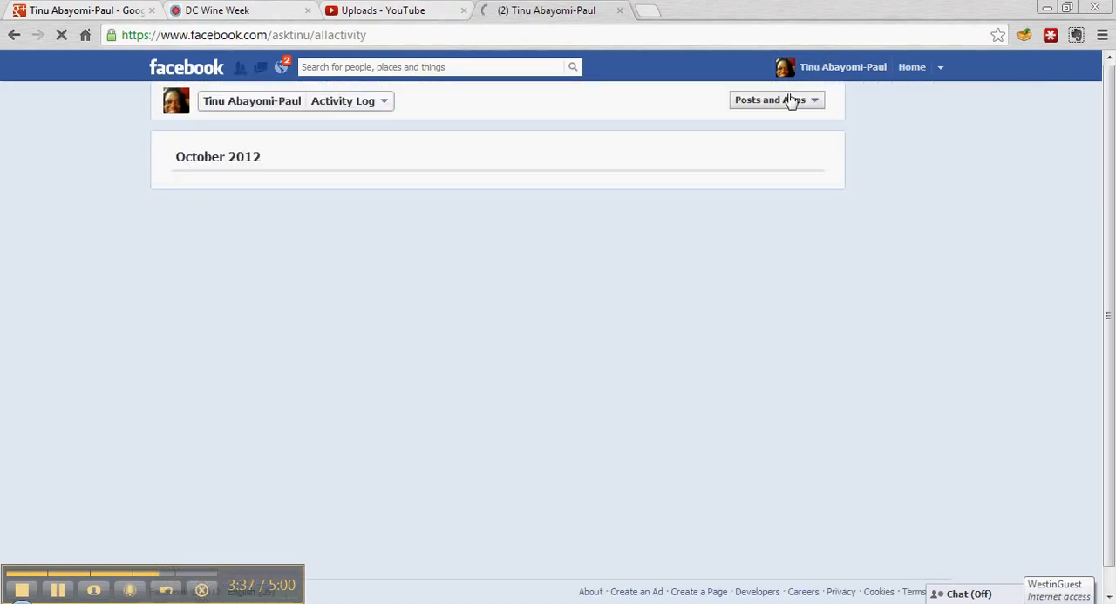
left_click(771, 99)
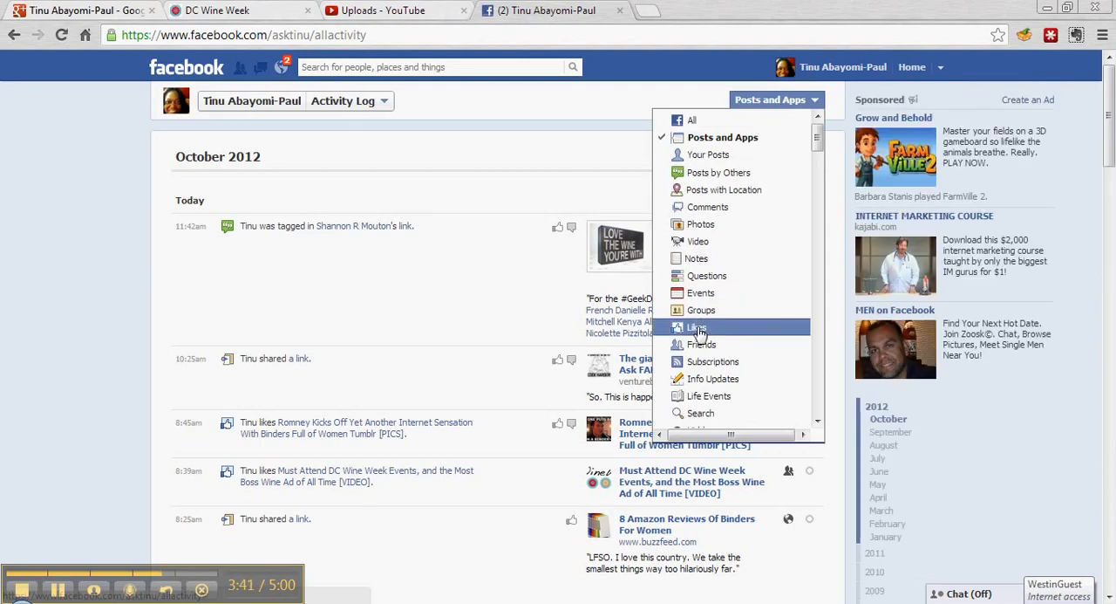
left_click(696, 328)
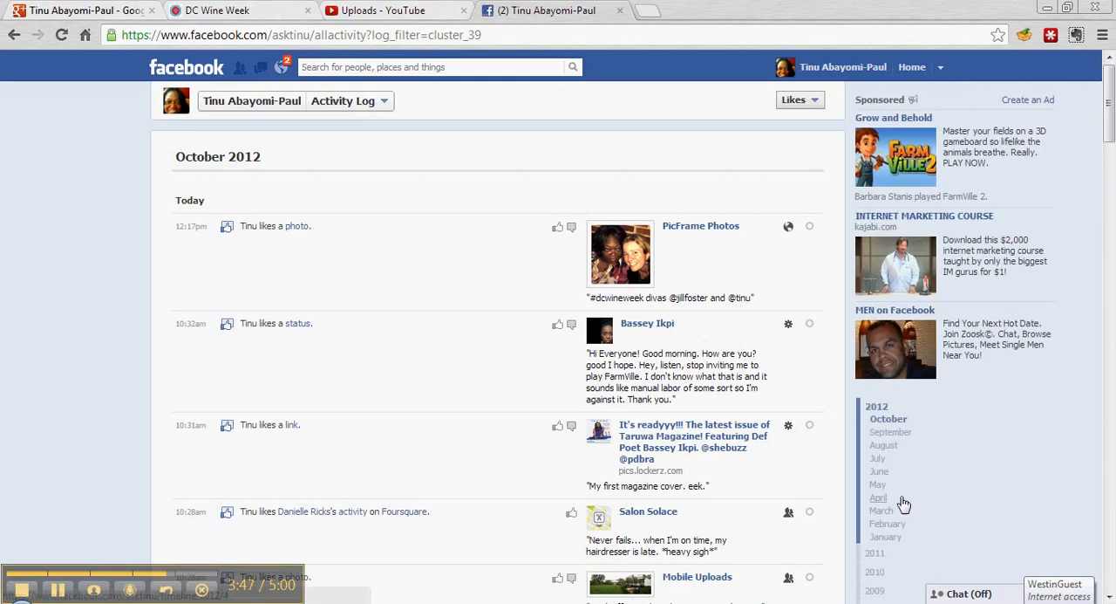
scroll("down", 3)
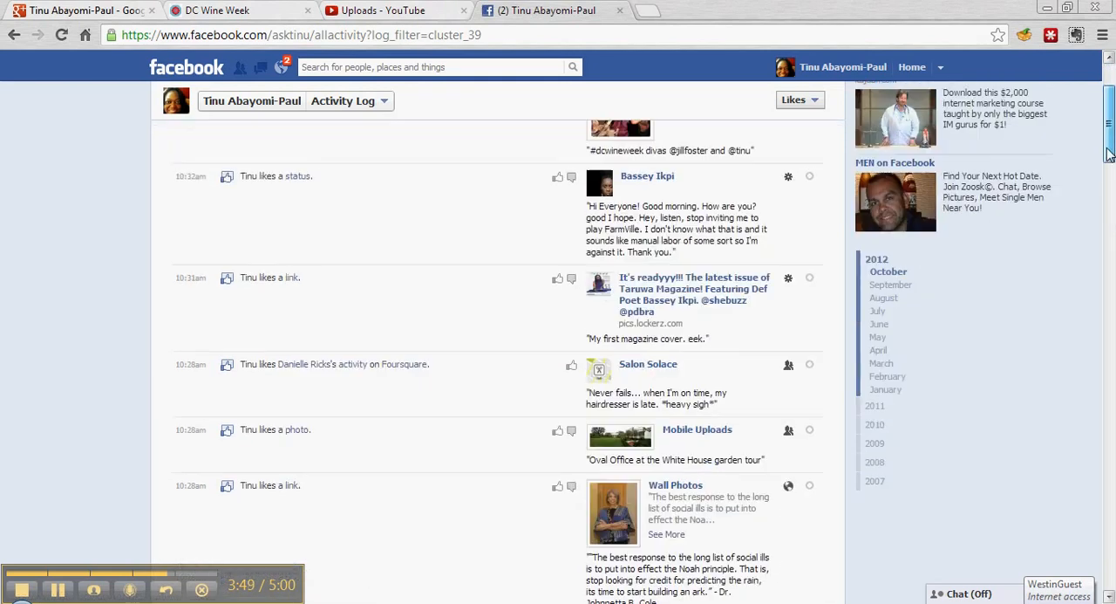